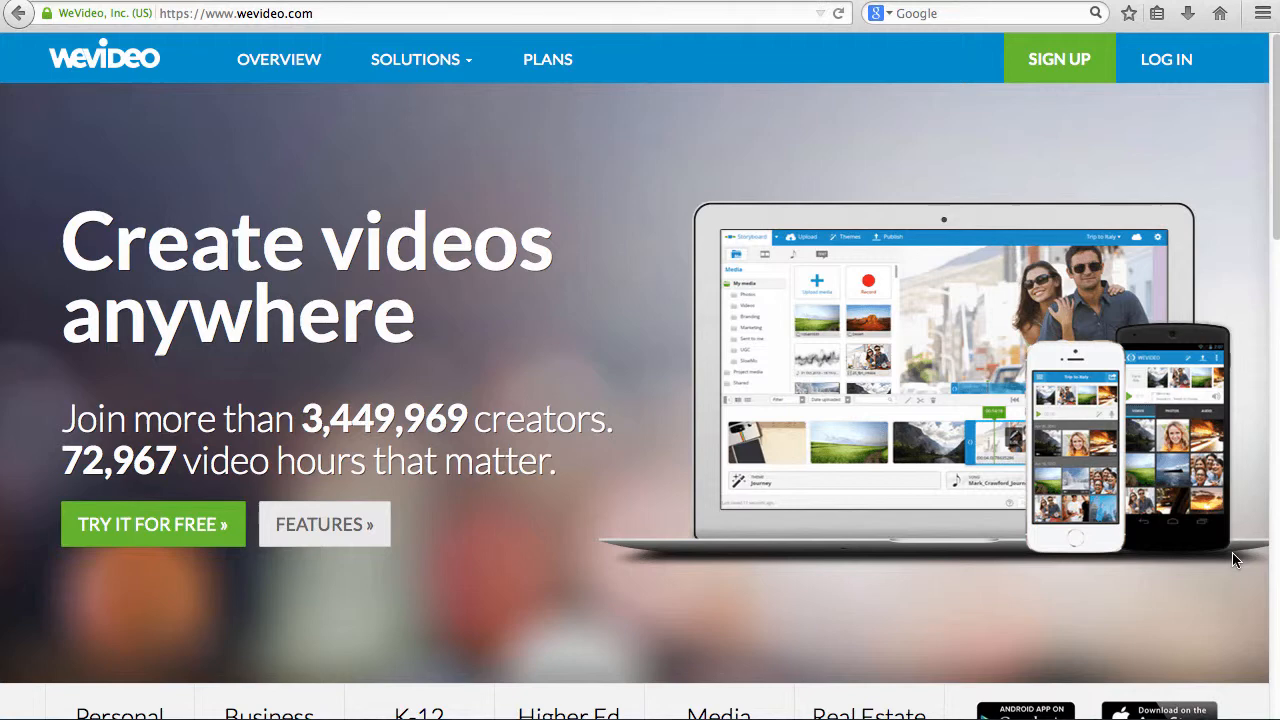
Go to the WeVideo log-in page from the home page's LOG IN link.
click(1164, 58)
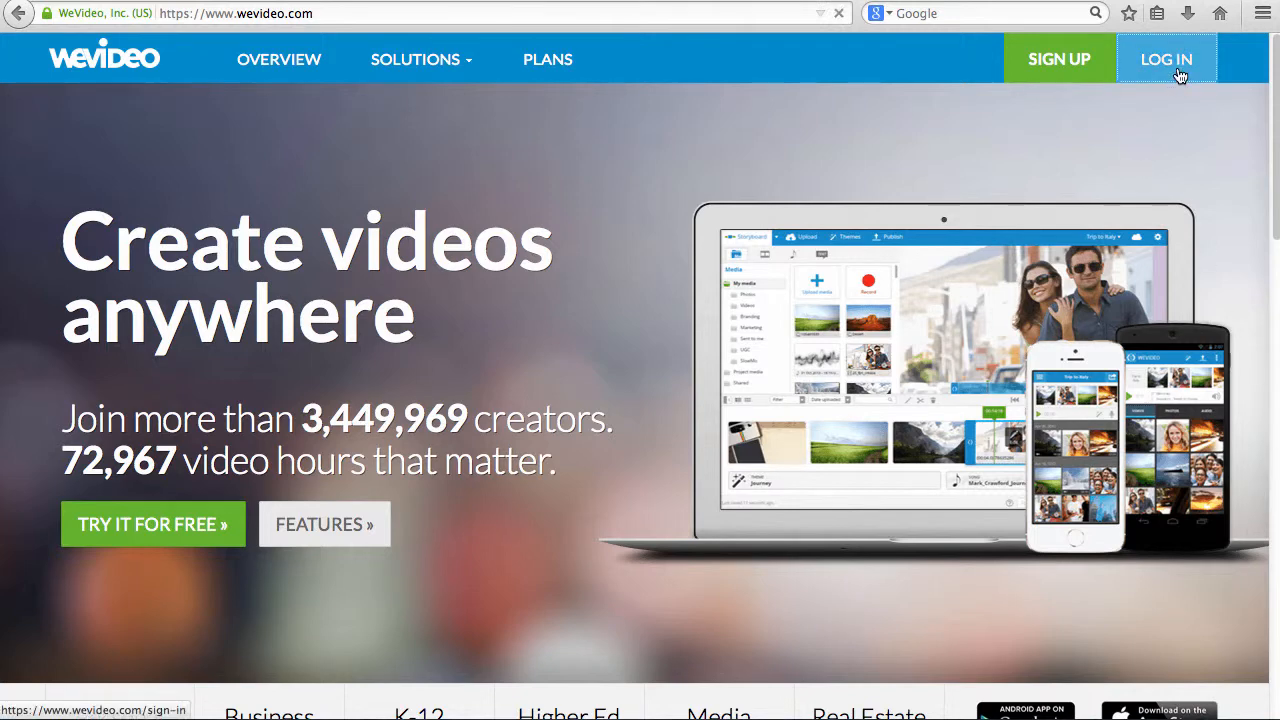
click(1166, 58)
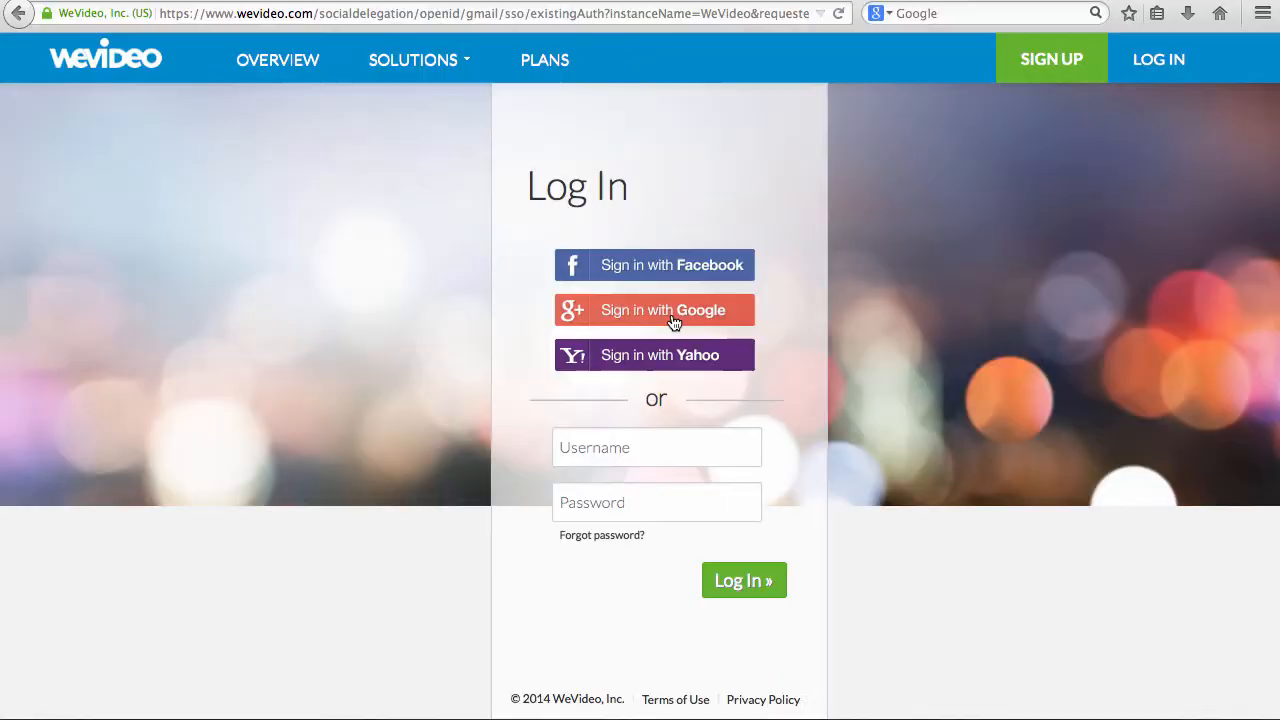
click(654, 308)
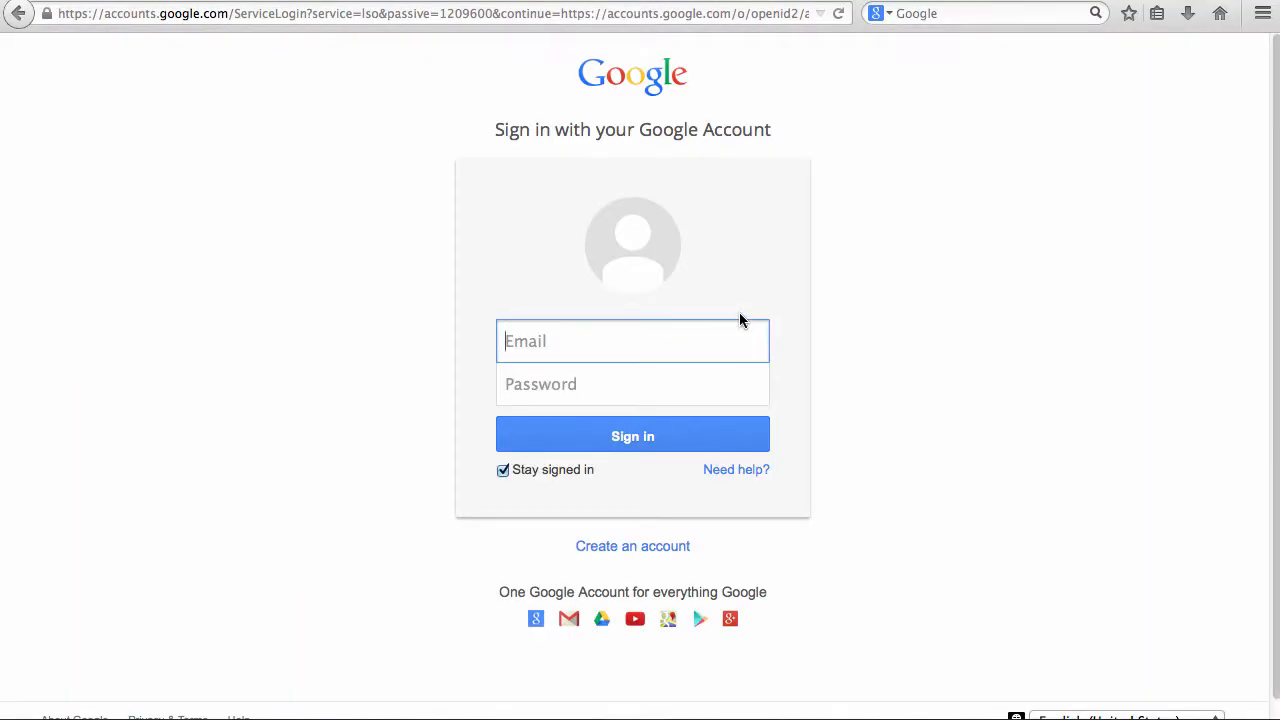
text(rmunson)
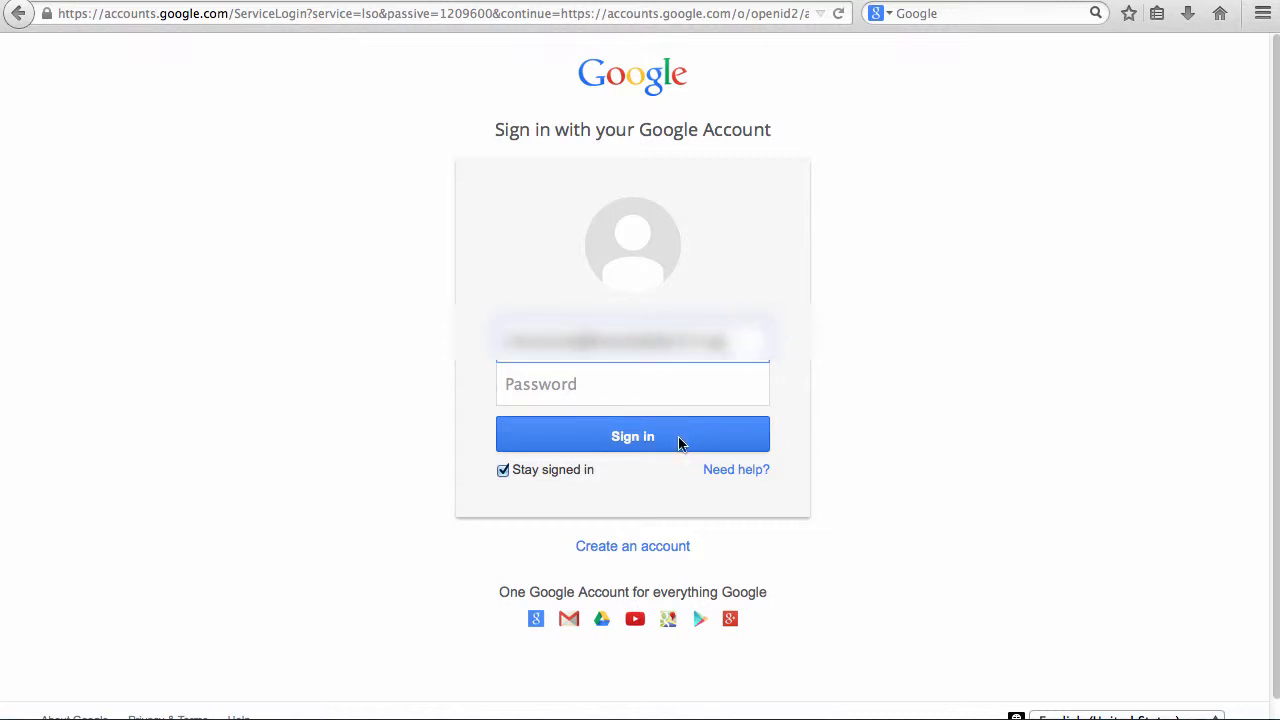
click(632, 436)
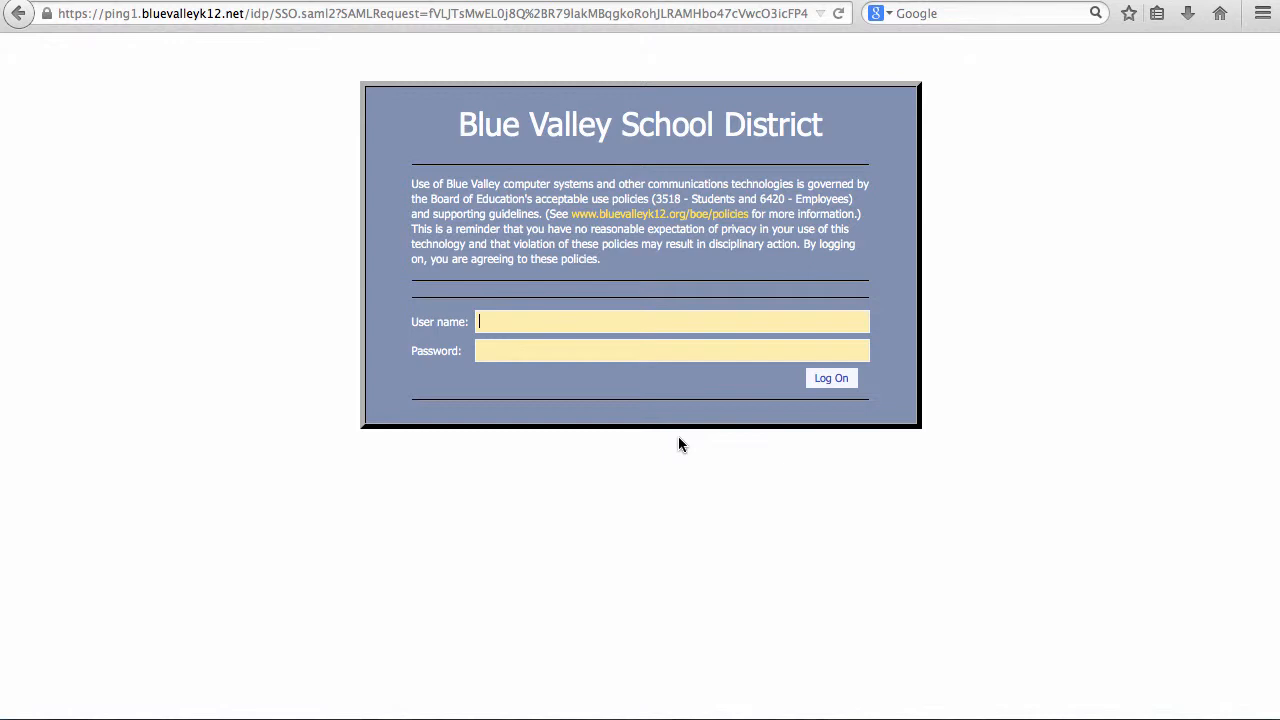
text(rmunson)
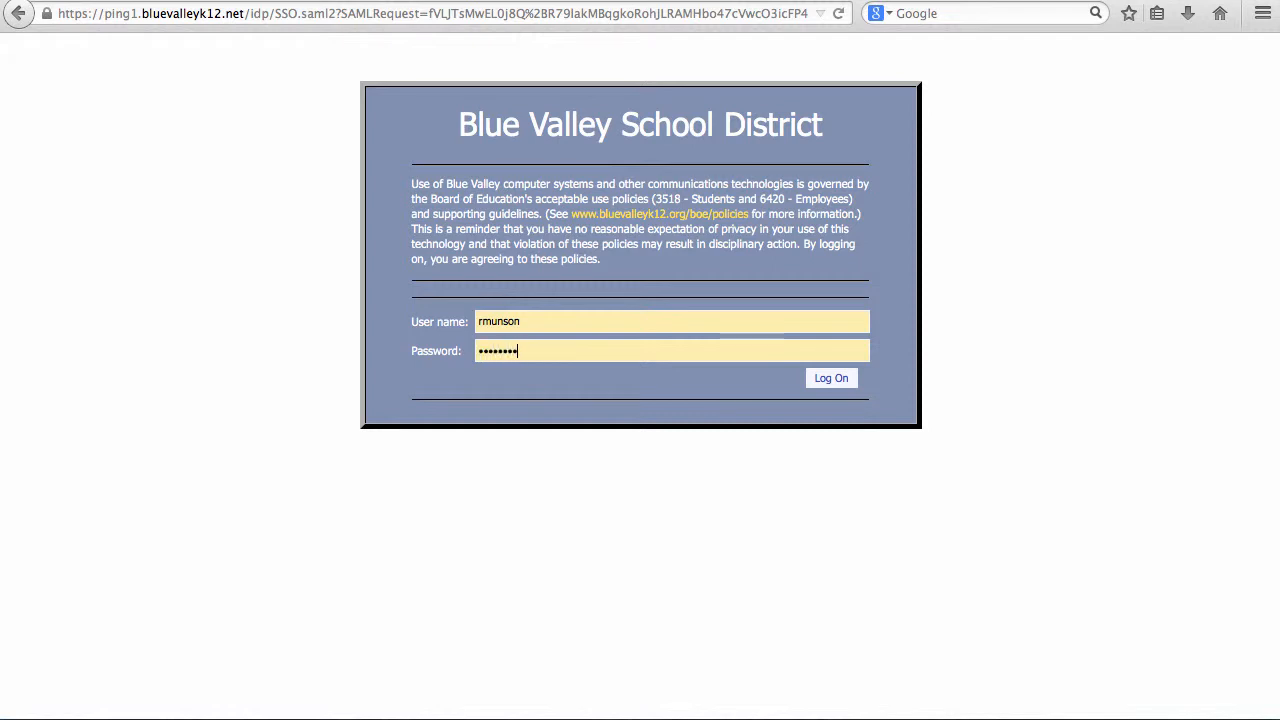
text(•)
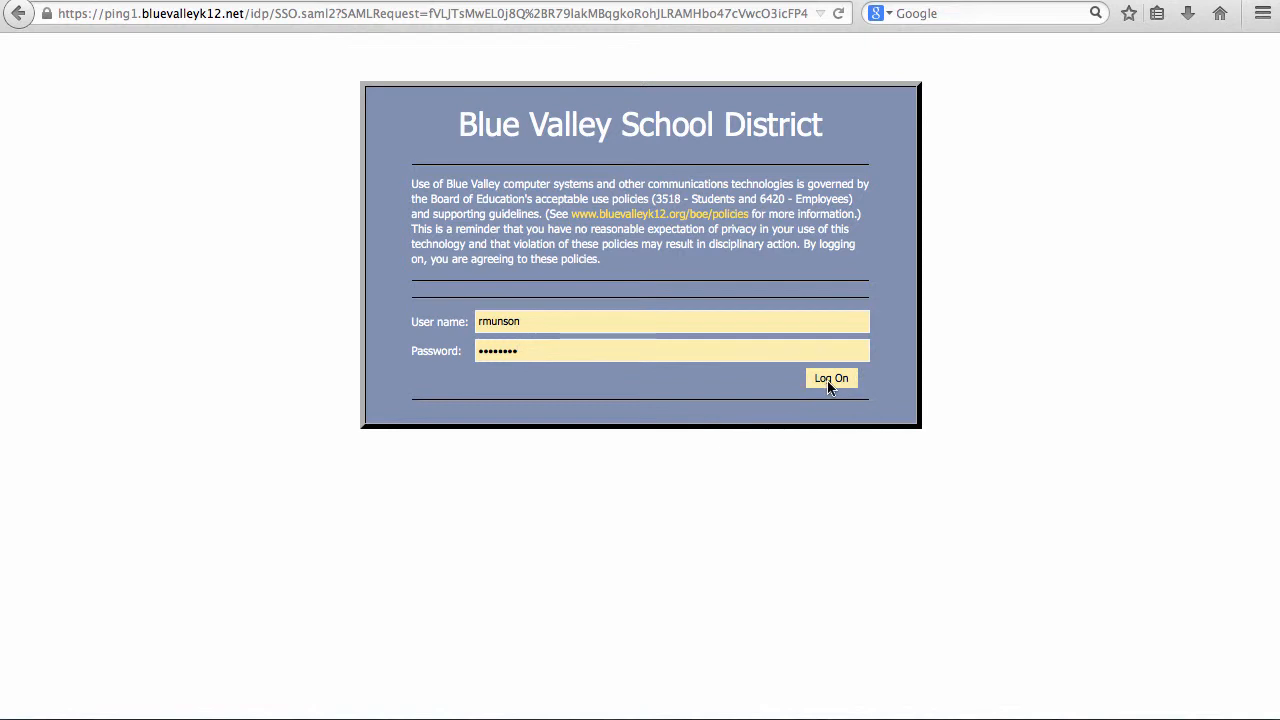
click(832, 378)
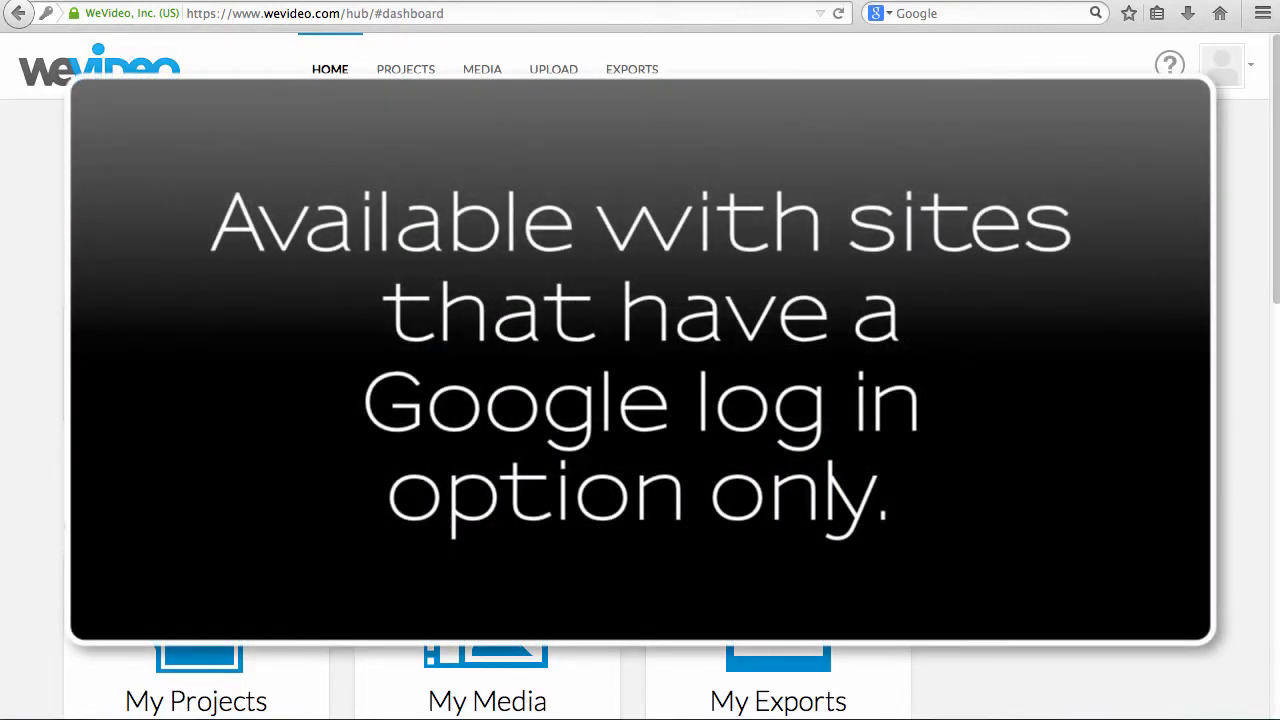